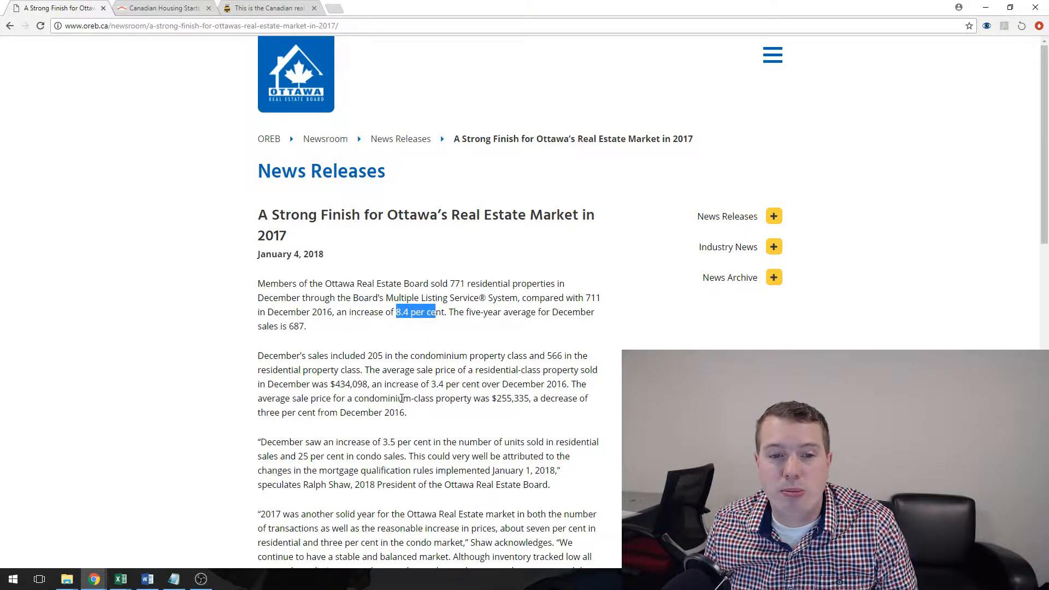
Step: Scroll to the 2017 totals and briefly highlight the 'ten per cent' rise in units sold
scroll(down, 3)
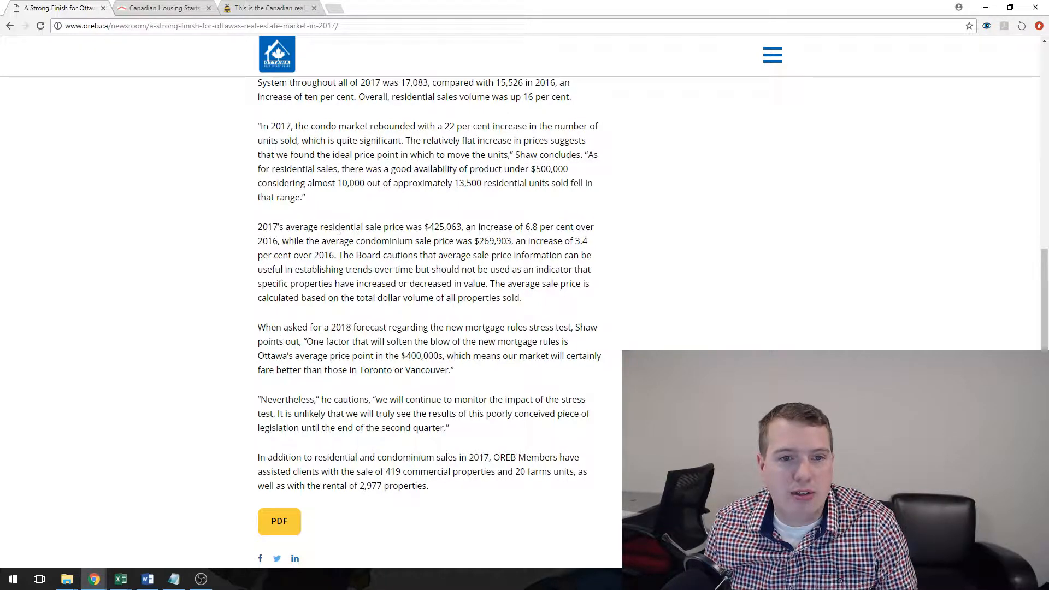
scroll(up, 3)
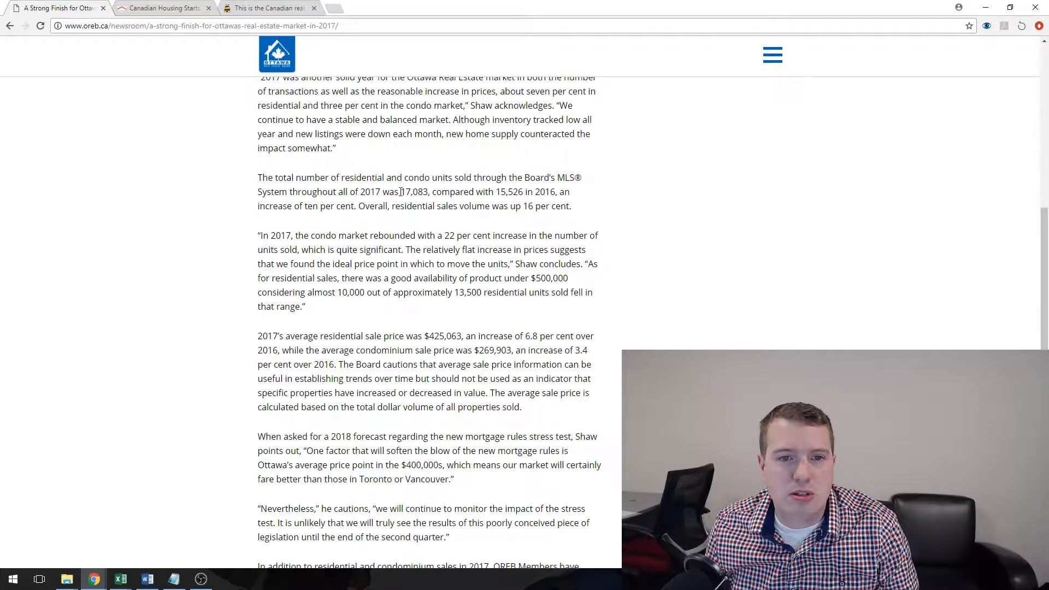
double_click(366, 191)
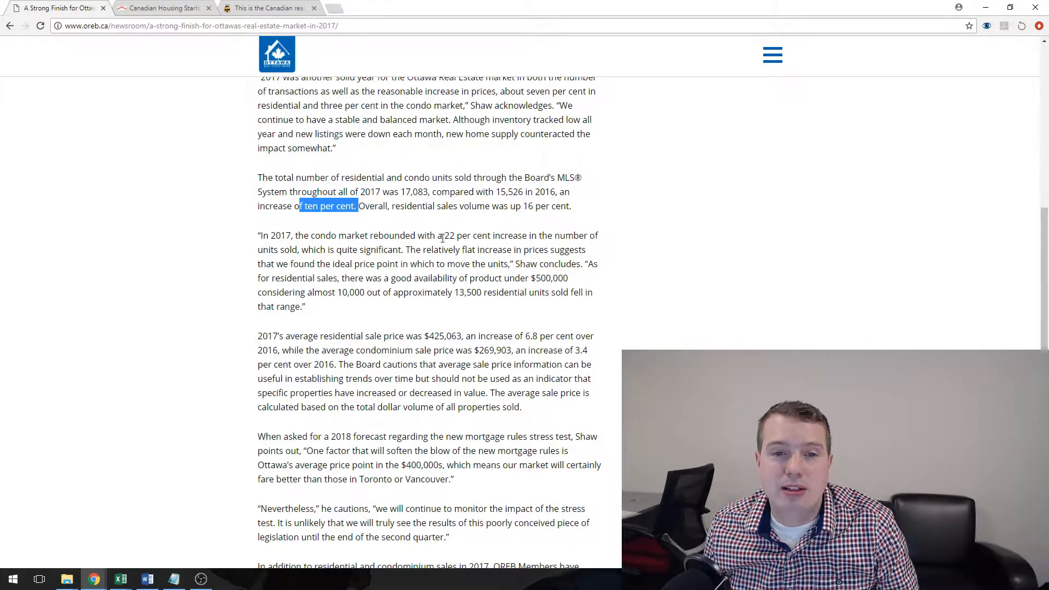
click(441, 249)
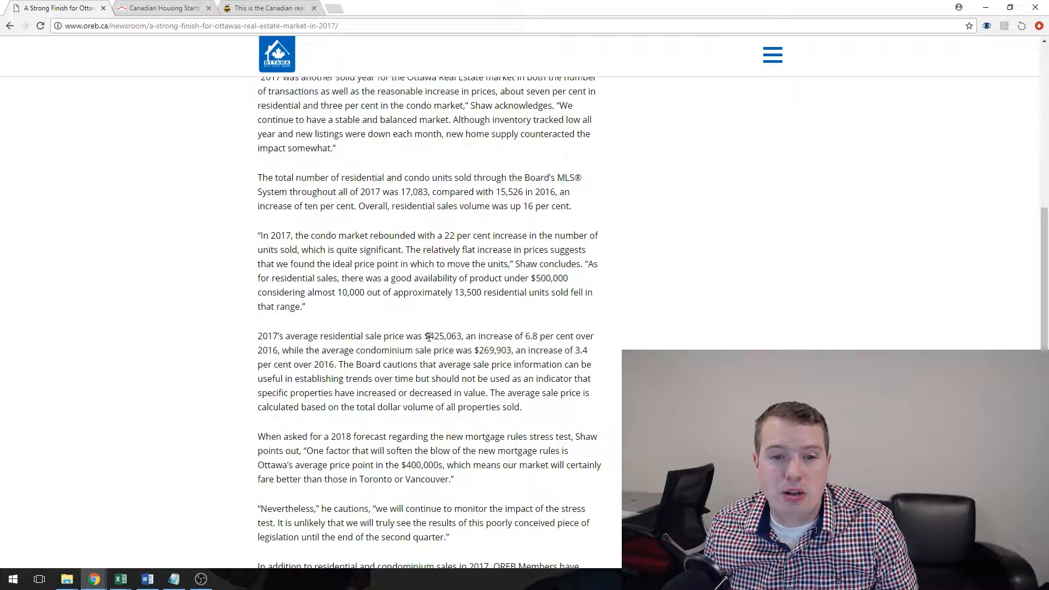
drag(430, 336, 475, 336)
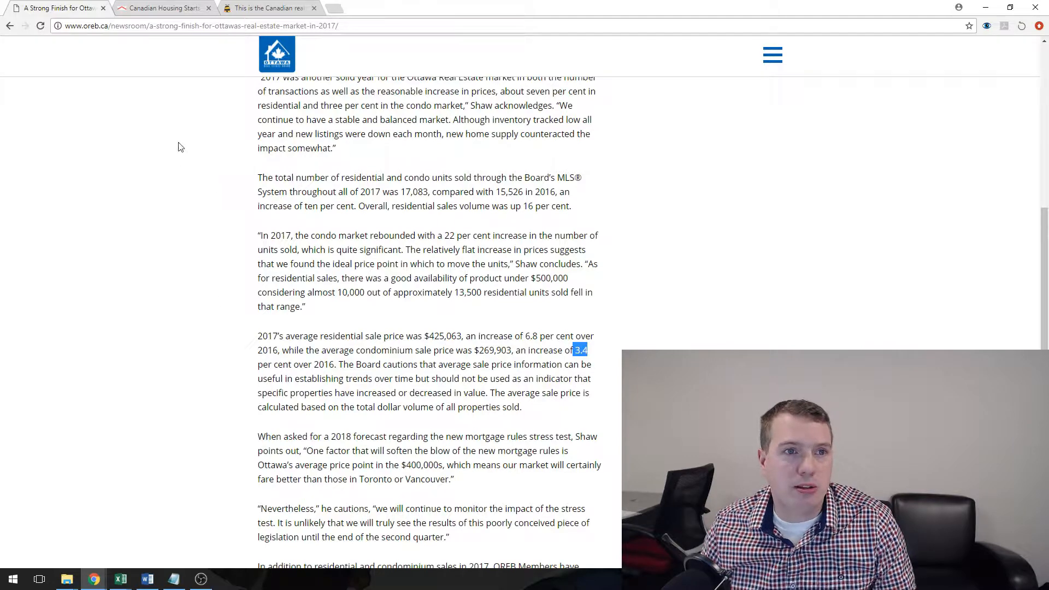
mouse_move(164, 8)
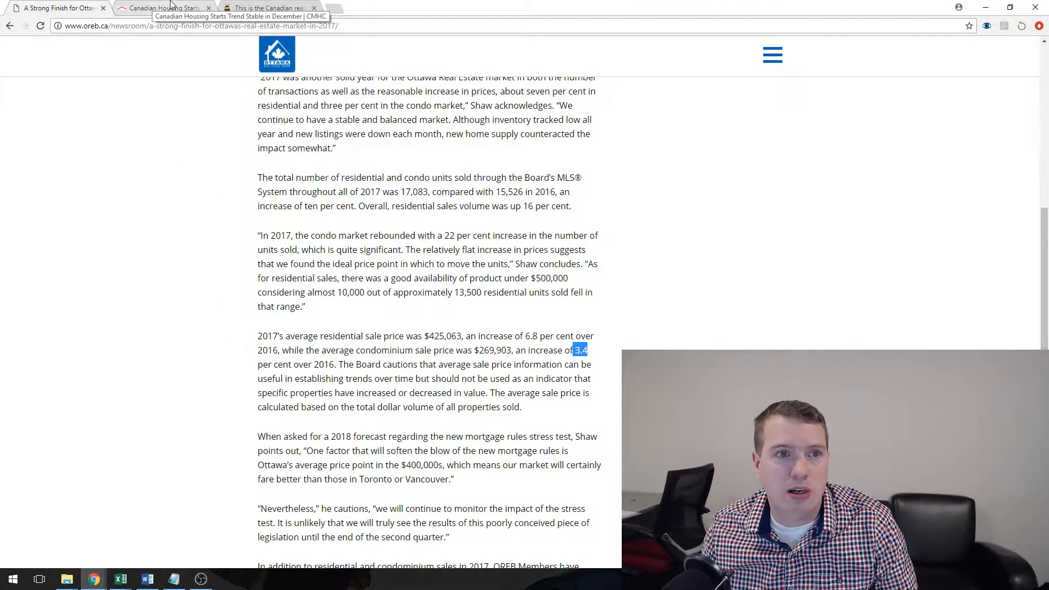
Step: Switch to the CMHC tab with the December housing starts release
click(164, 7)
text(ottawa)
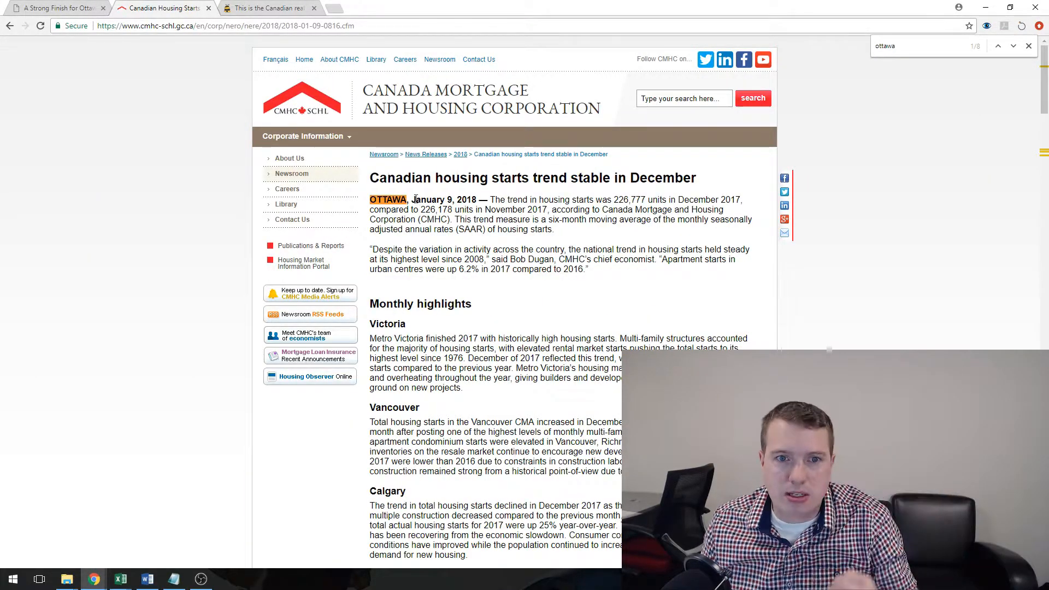
mouse_move(676, 193)
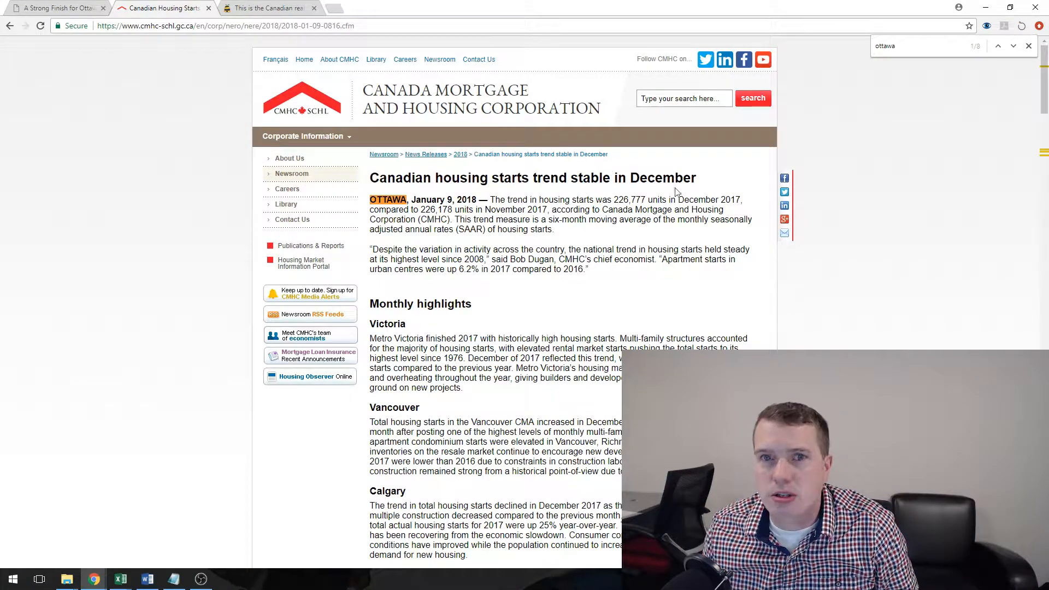
mouse_move(1012, 45)
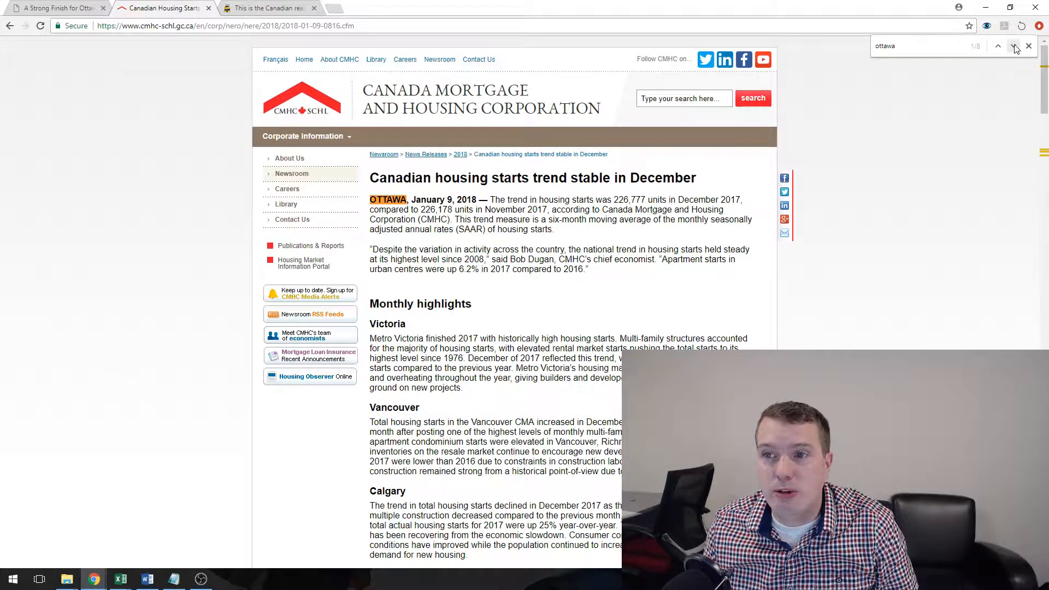
Step: Jump to the next Ottawa match, then scroll the BuzzBuzzNews article to Ottawa sales figures
click(997, 46)
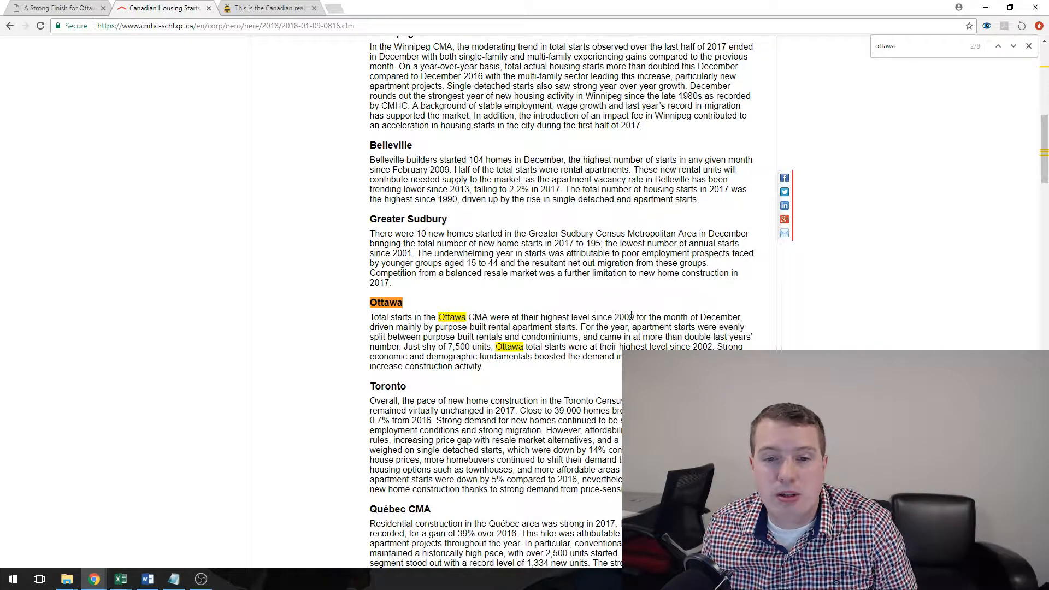
drag(603, 316, 670, 317)
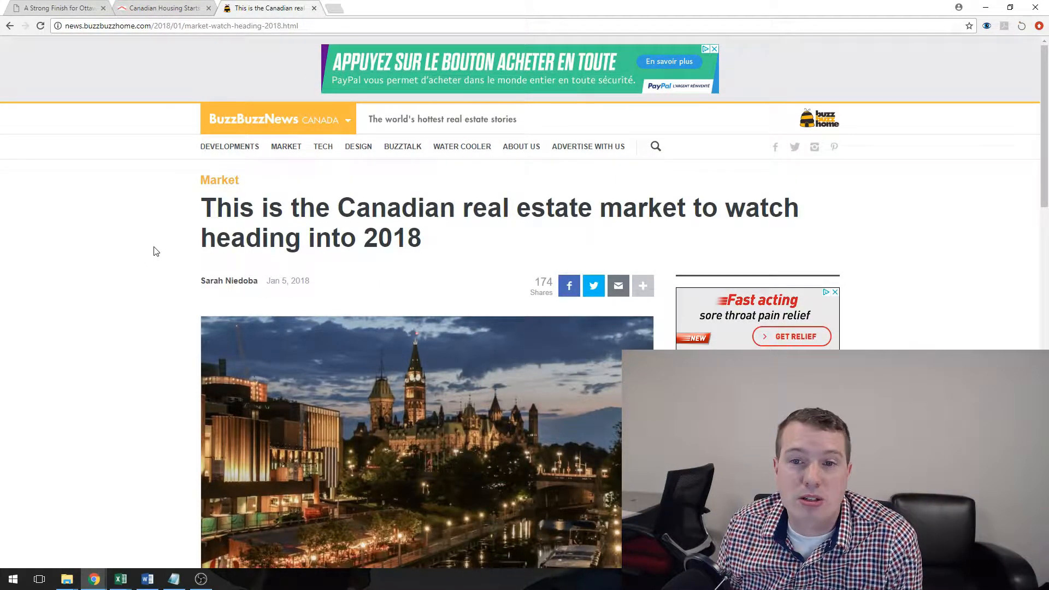
scroll(down, 3)
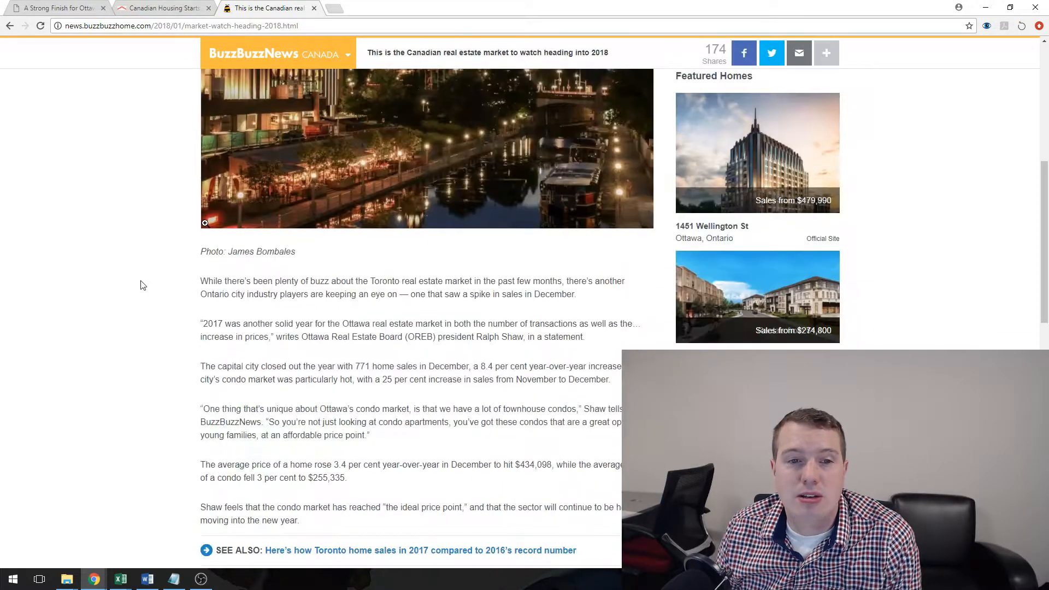